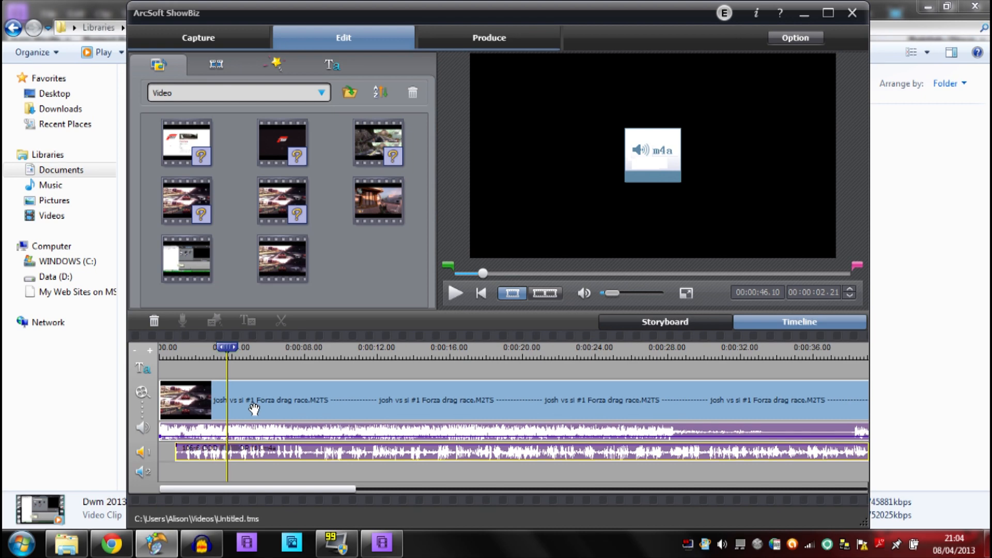
mouse_move(194, 412)
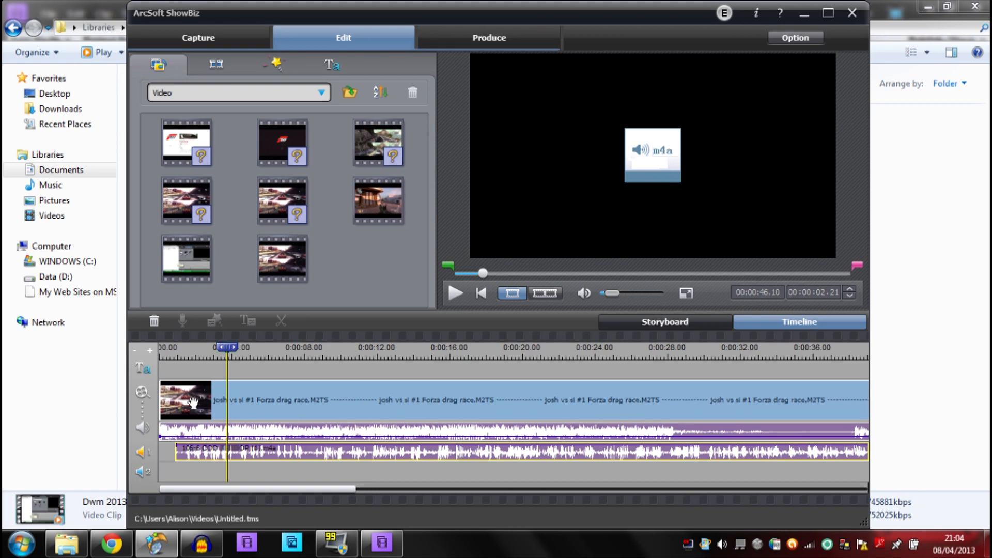
mouse_move(227, 410)
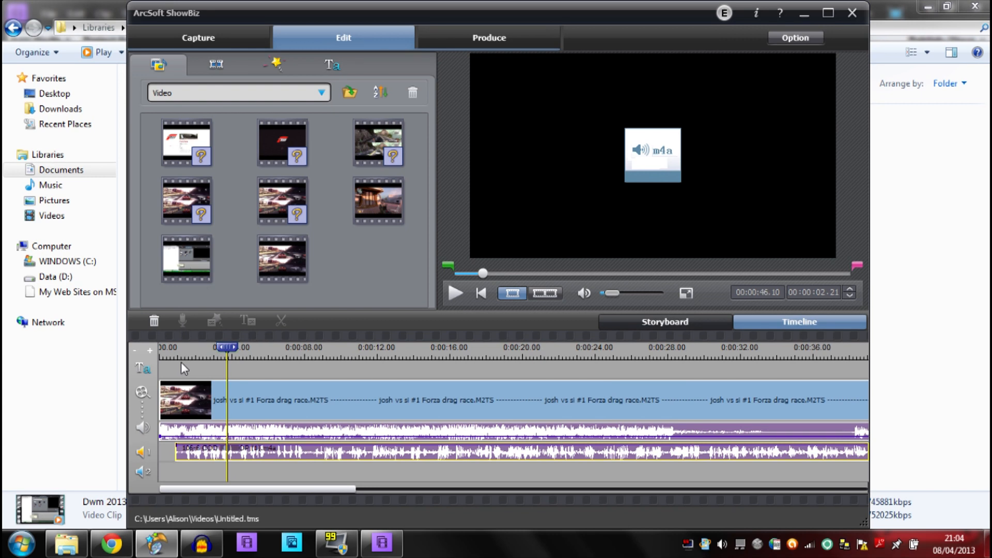
mouse_move(193, 461)
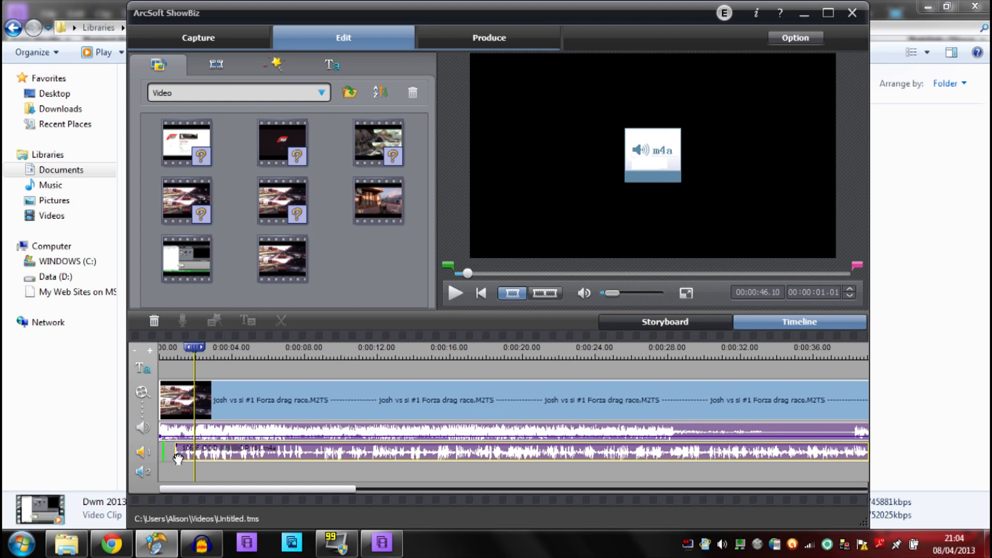
Move the commentary clip on audio track 1 to start with the gameplay video.
left_click(201, 543)
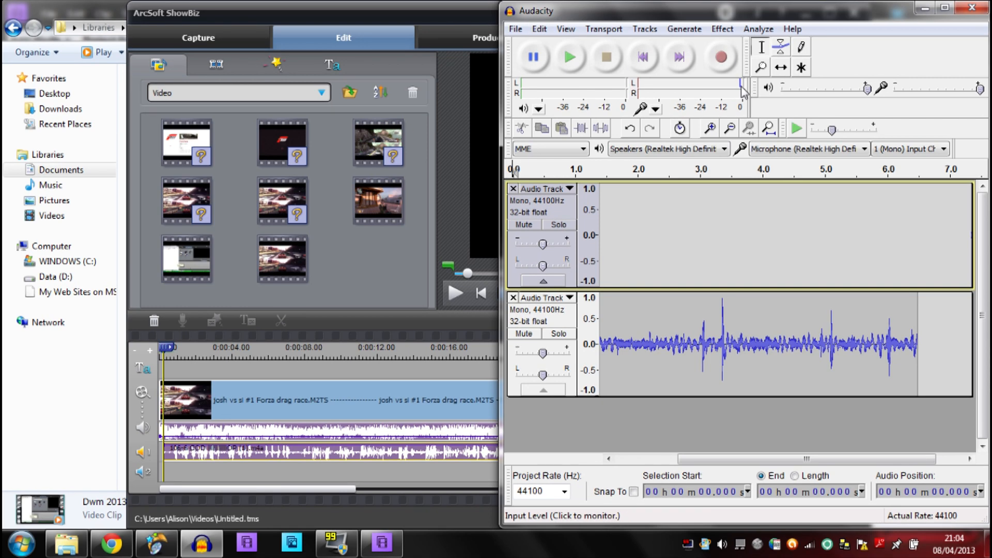
mouse_move(724, 70)
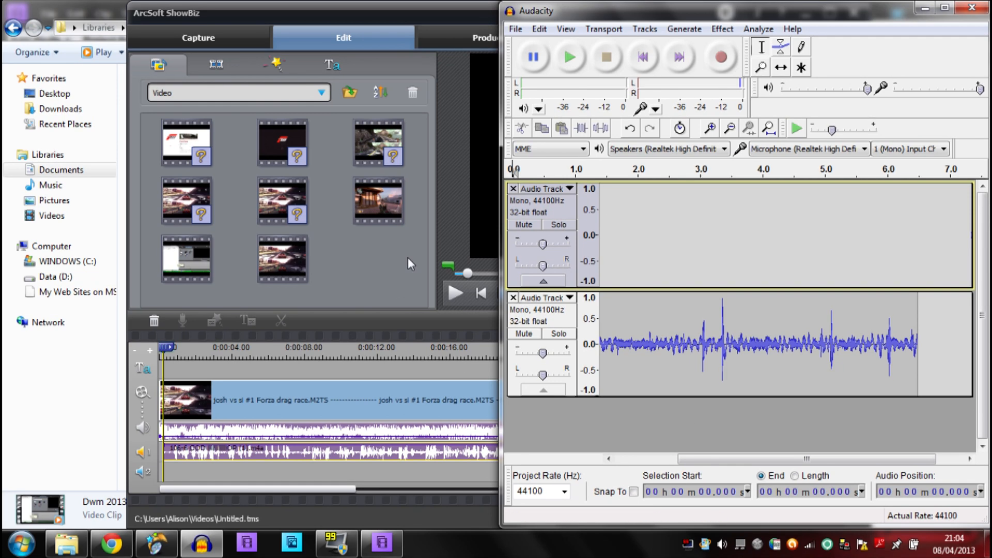
mouse_move(564, 306)
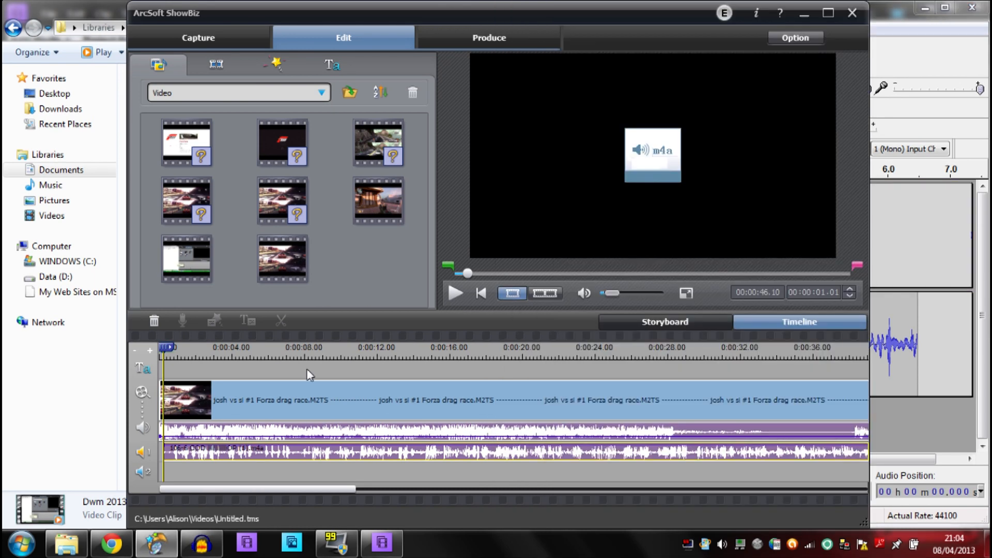
mouse_move(321, 374)
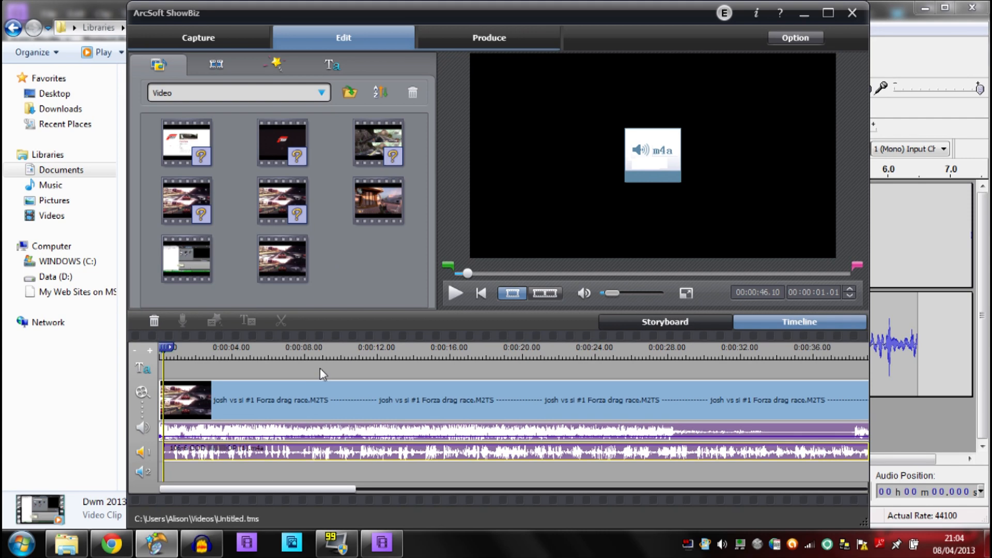
mouse_move(227, 461)
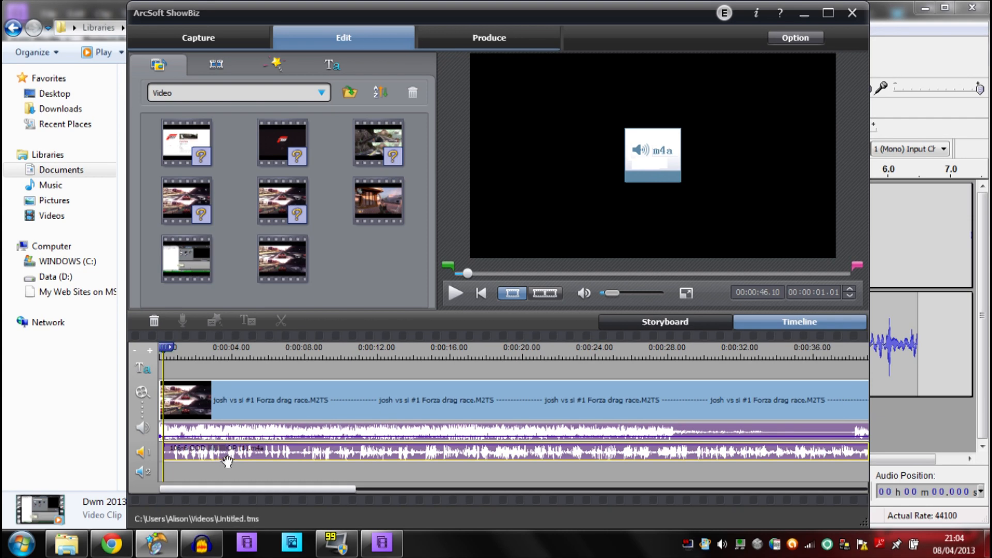
mouse_move(297, 468)
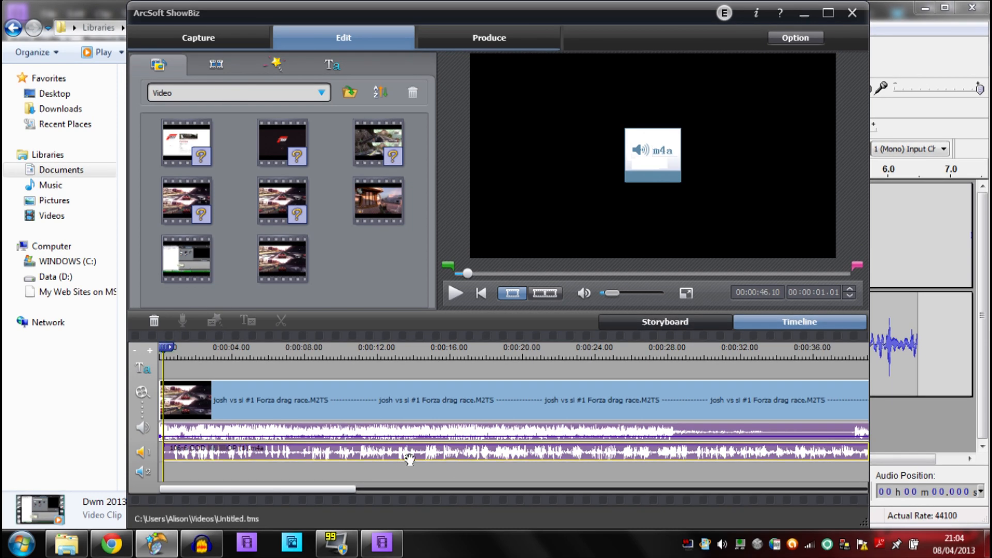
mouse_move(438, 318)
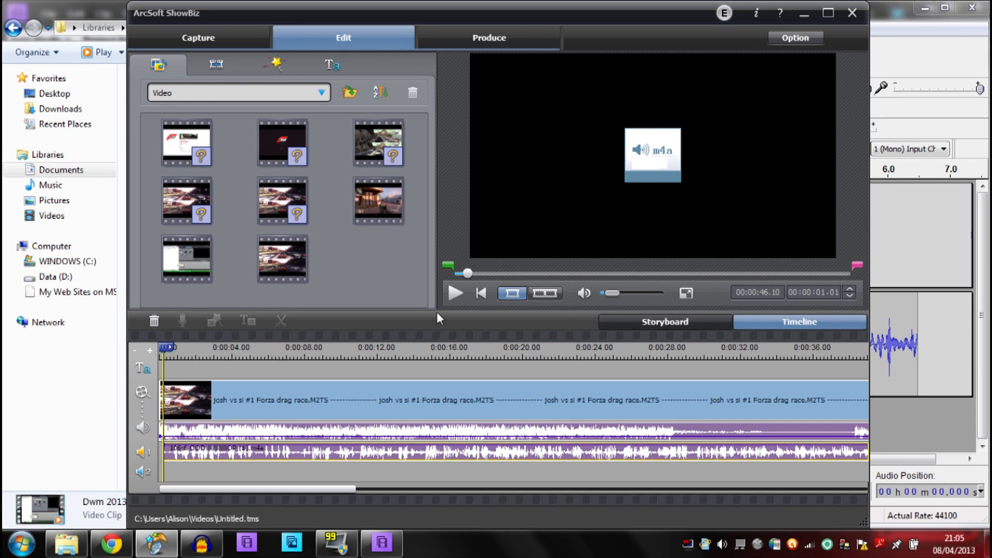
Switch to the Premiere Elements project showing the narration clip under the gameplay video.
left_click(384, 542)
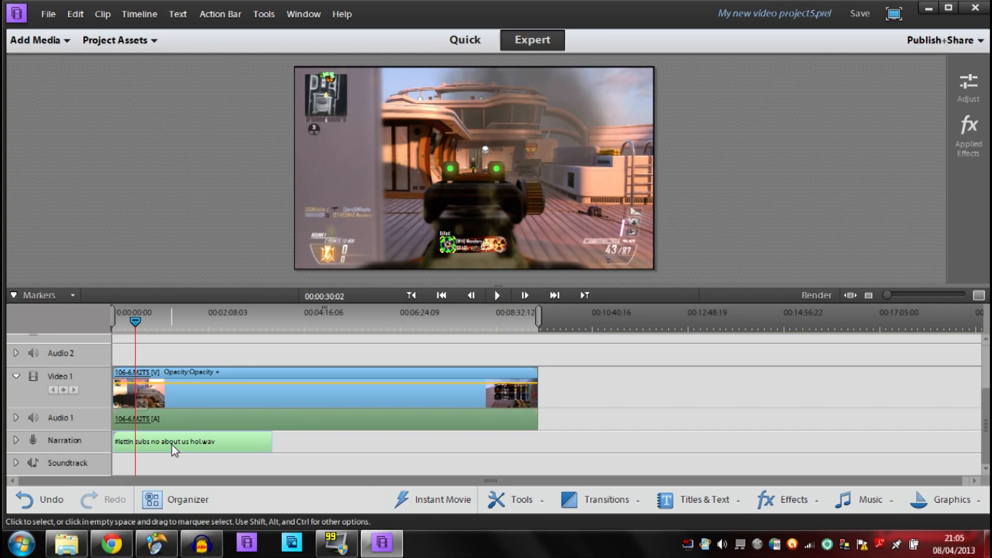
mouse_move(184, 454)
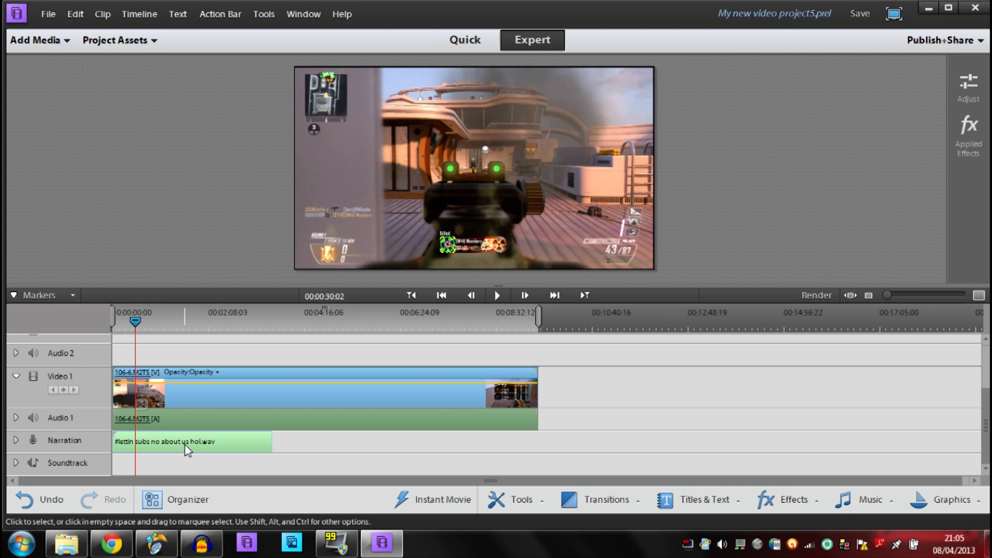